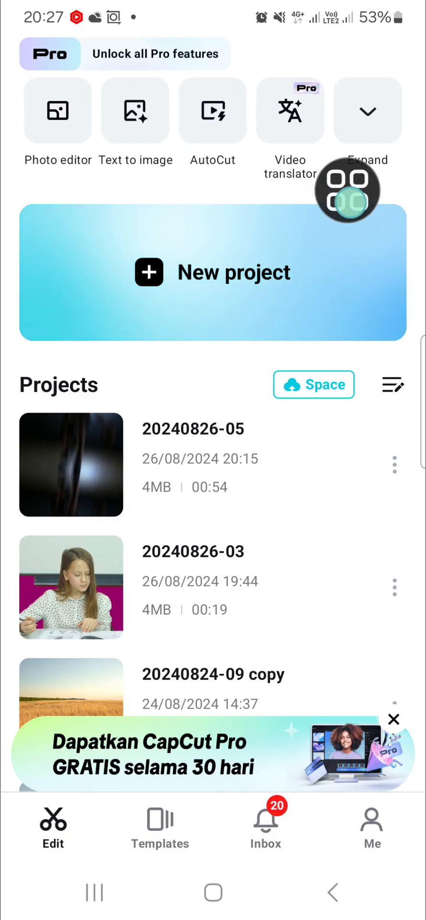
- Start a new project with the flower-crown photo as its timeline clip
click(213, 271)
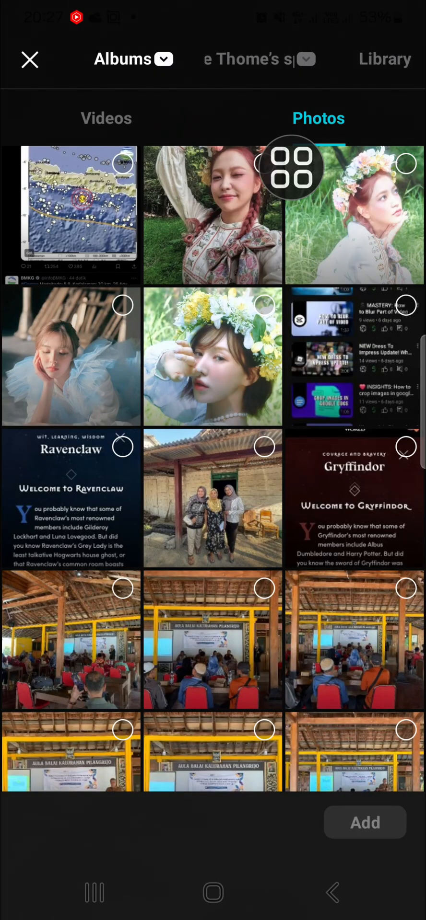
drag(288, 166, 270, 252)
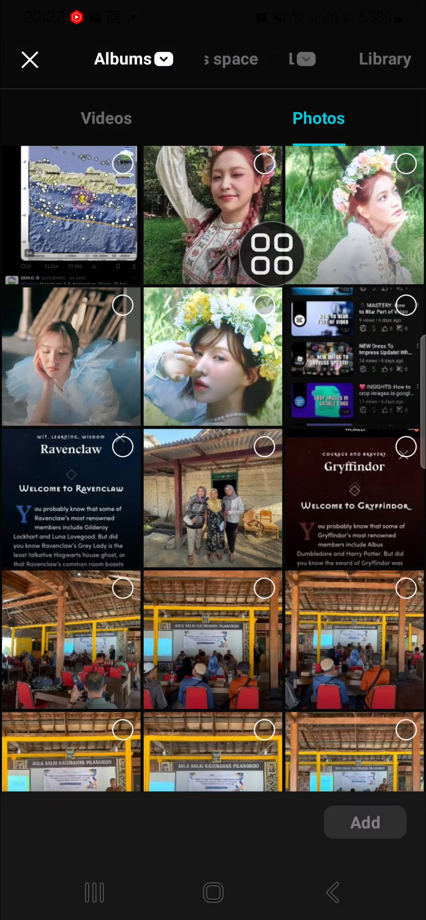
click(212, 215)
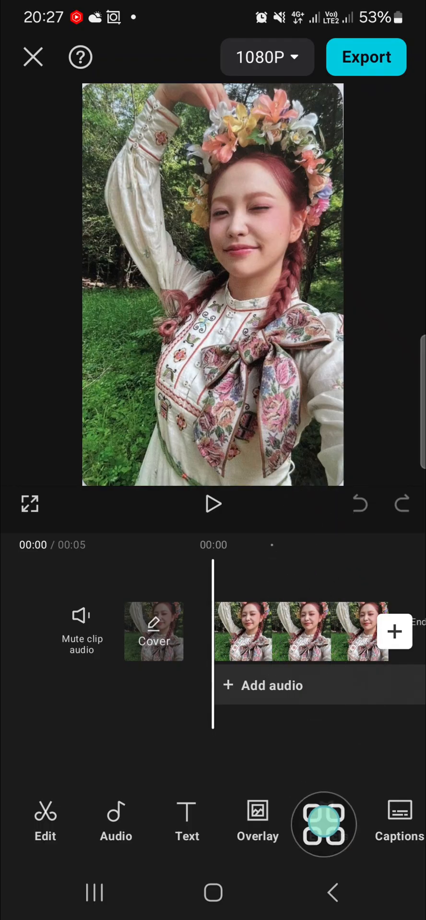
- Bring up the photo effects gallery for the flower-crown clip
click(322, 823)
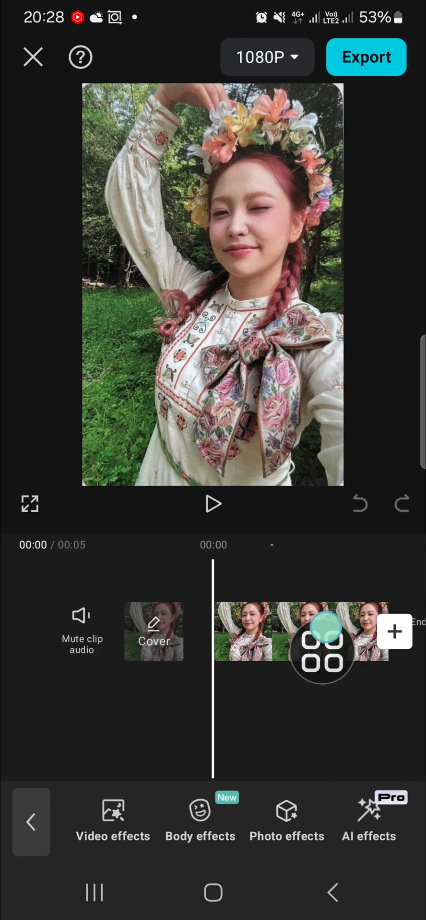
click(287, 820)
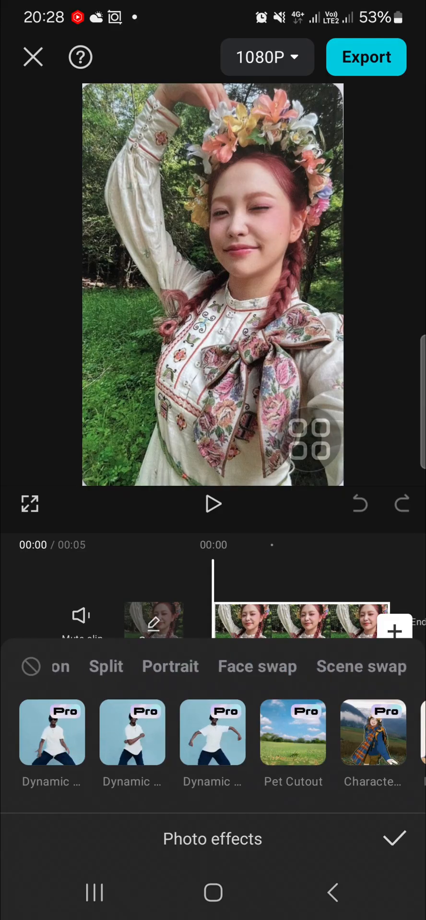
- Apply a Face swap effect to the photo, trying Evil Me first then another
click(257, 666)
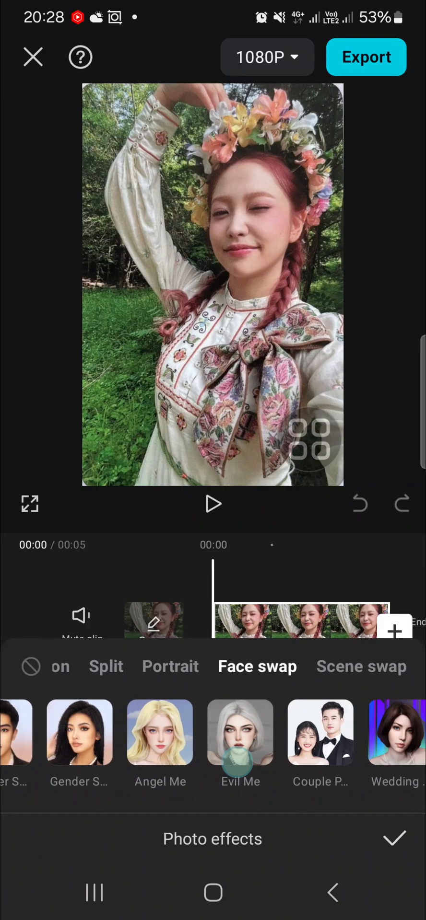
click(319, 732)
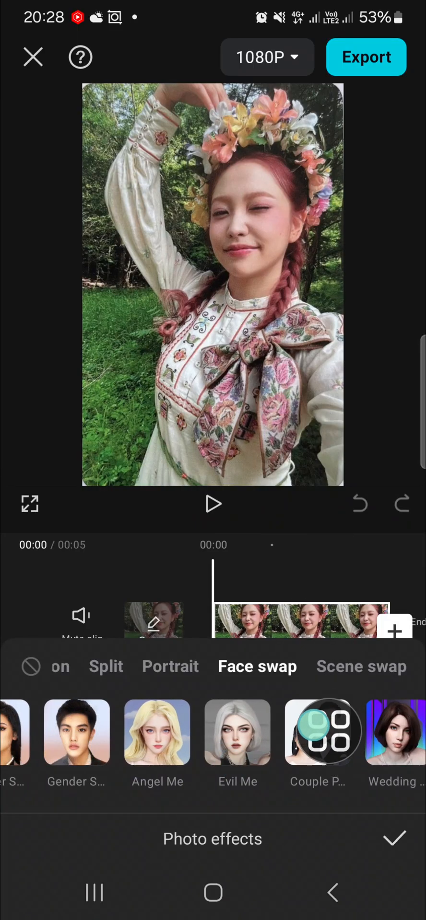
click(317, 731)
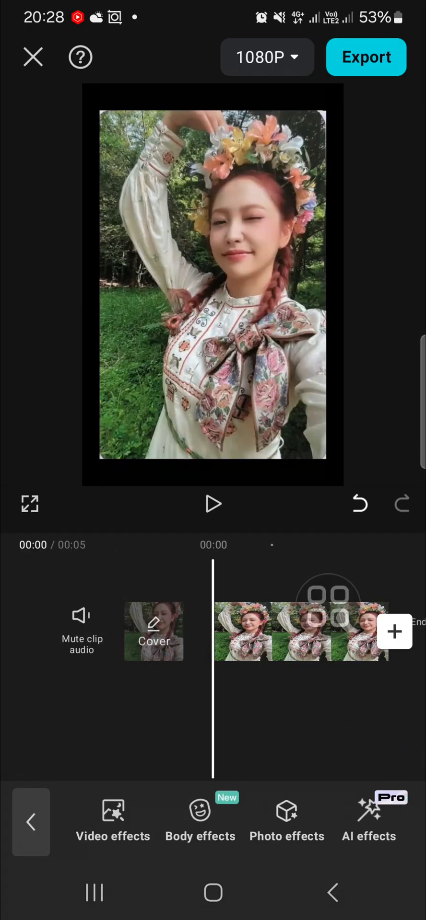
- Play the face-swapped project through to its CapCut outro
click(213, 504)
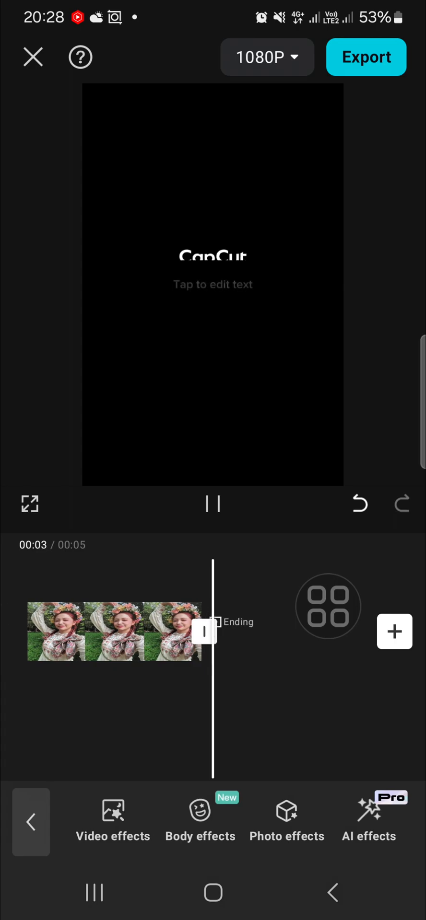
click(212, 505)
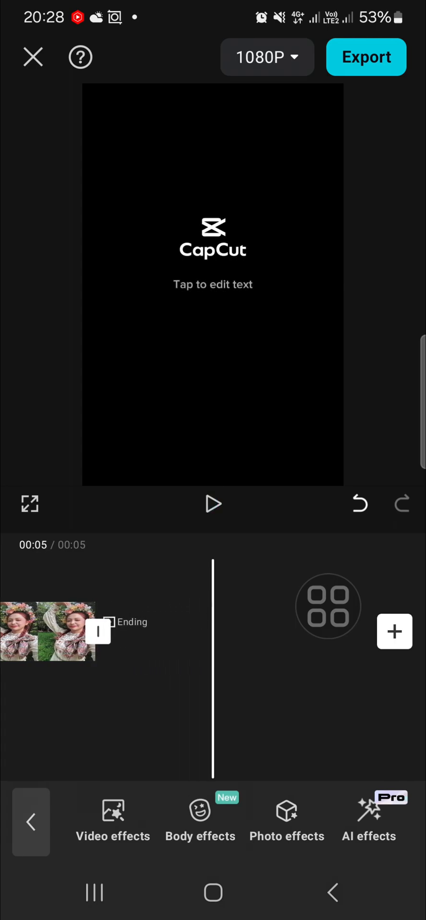